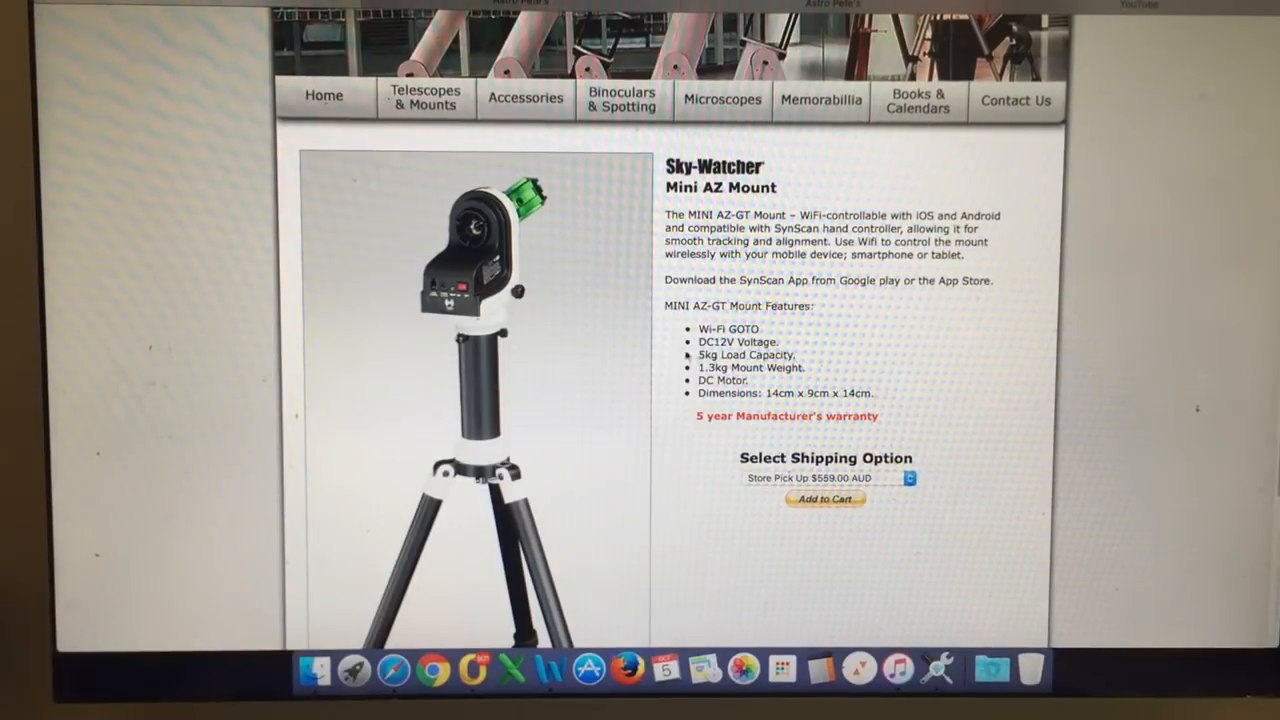
scroll("down", 3)
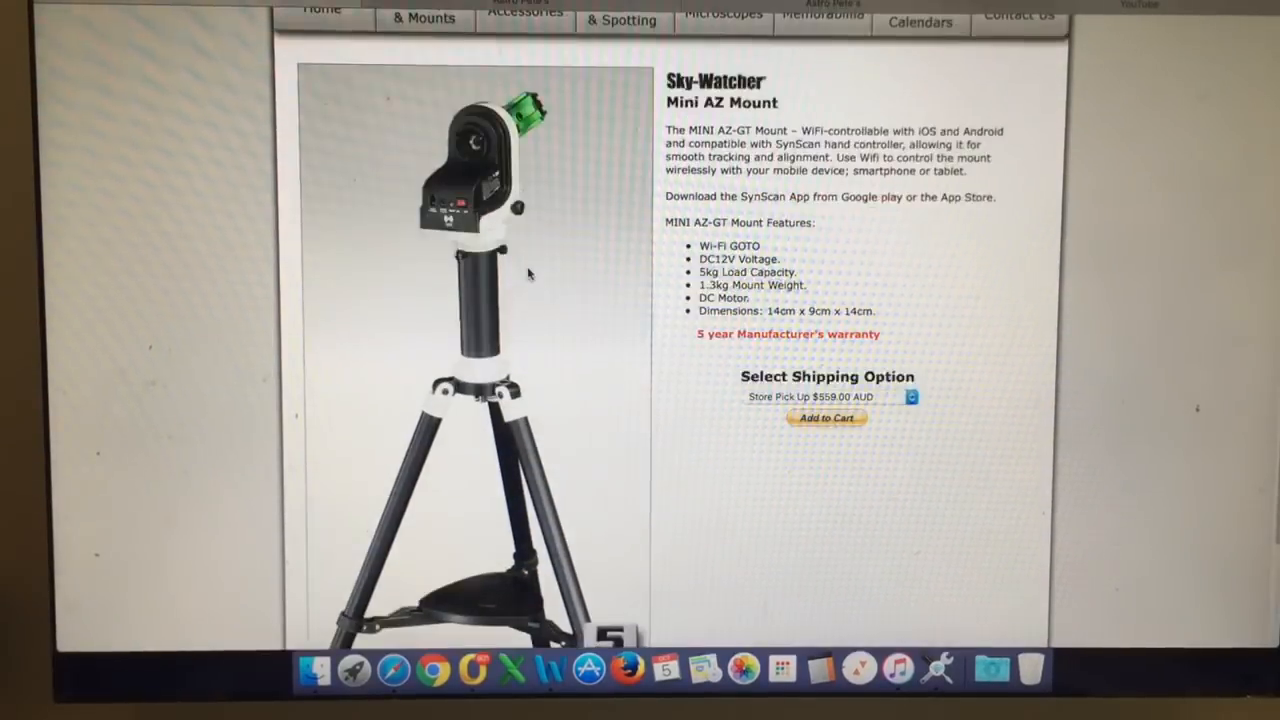